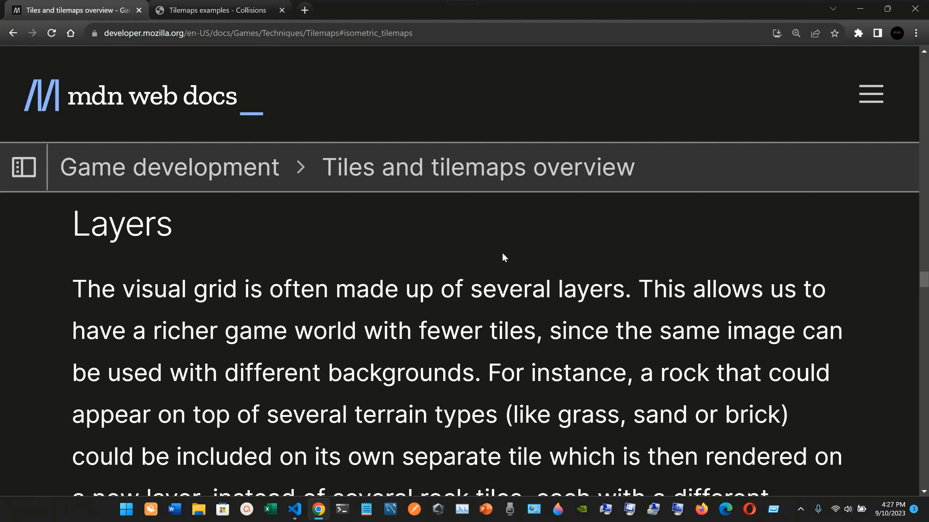
mouse_move(222, 274)
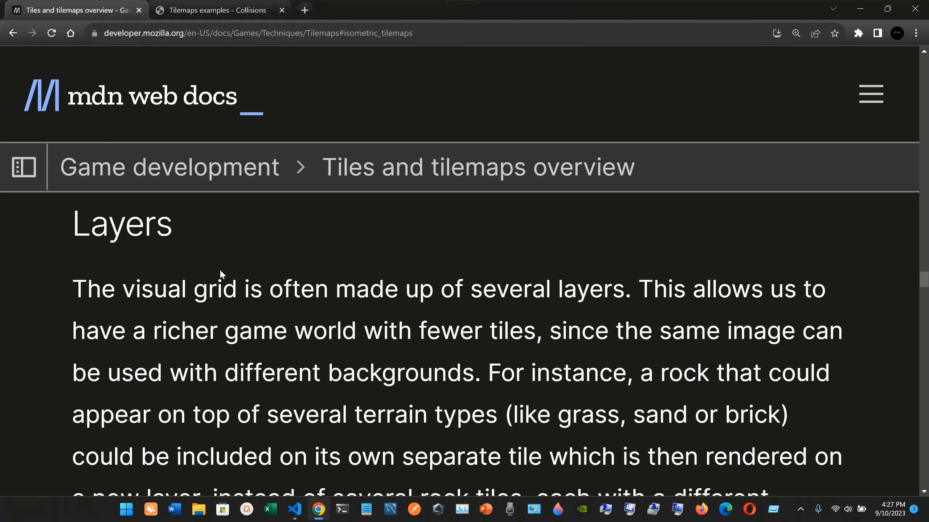
mouse_move(16, 332)
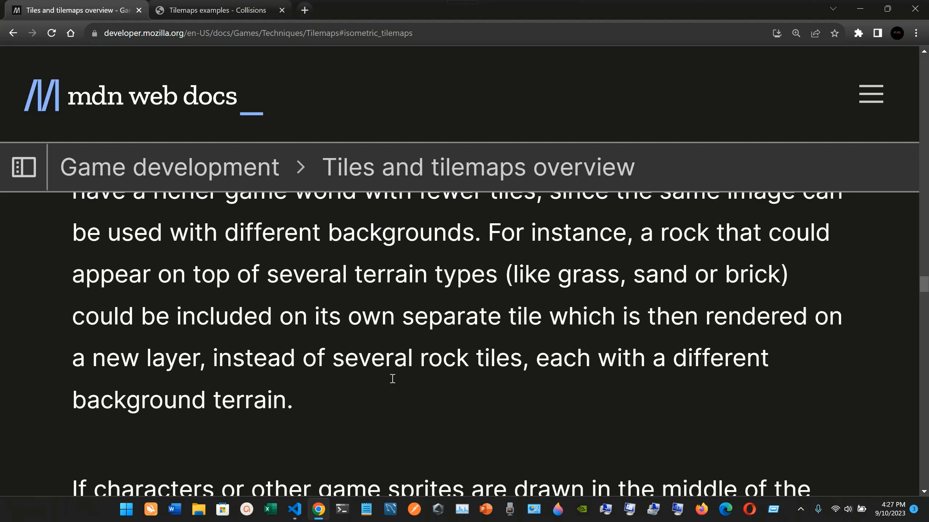
mouse_move(422, 350)
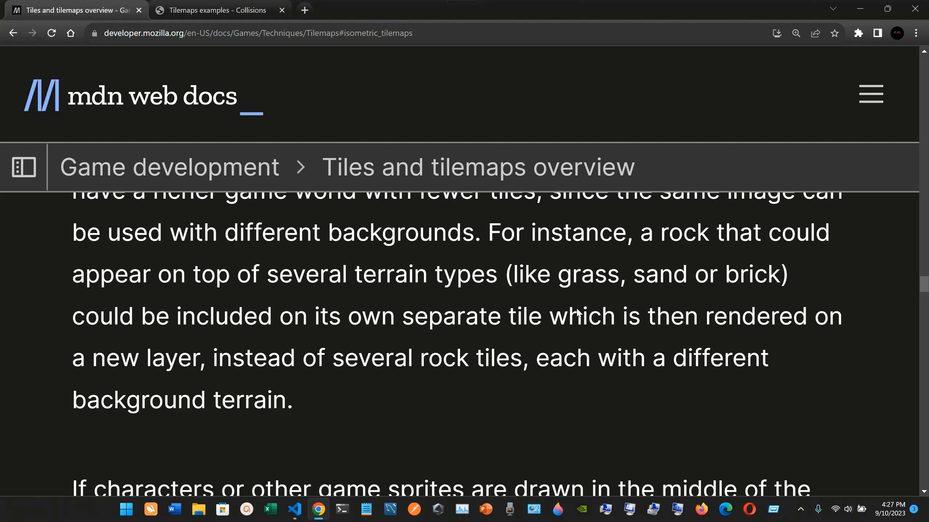
mouse_move(389, 364)
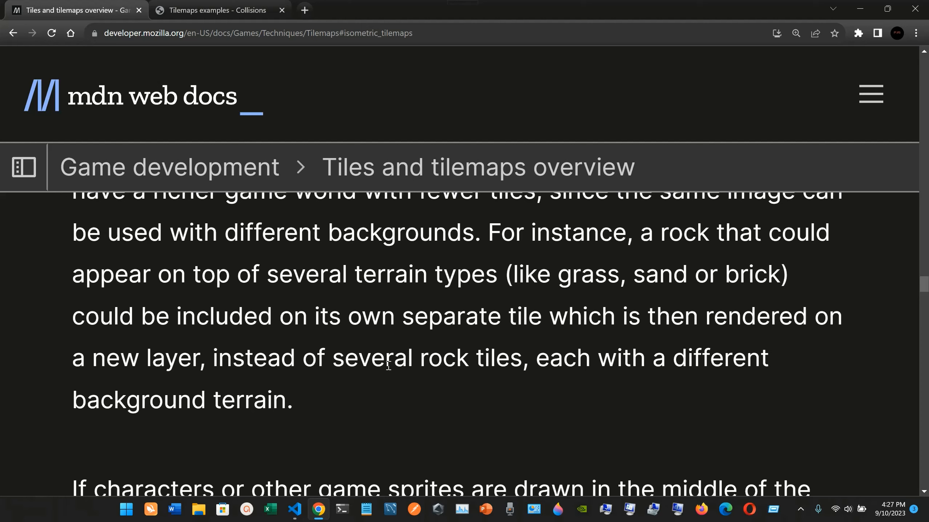
mouse_move(396, 398)
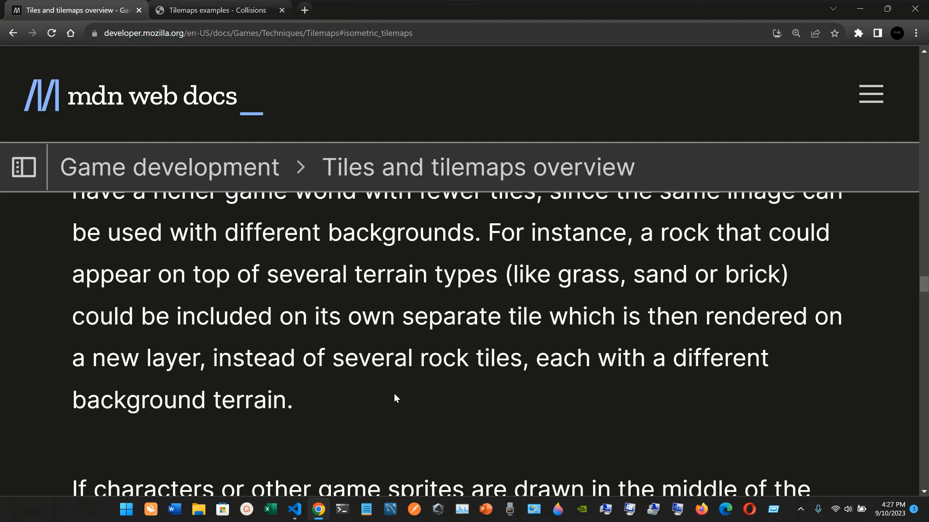
mouse_move(366, 395)
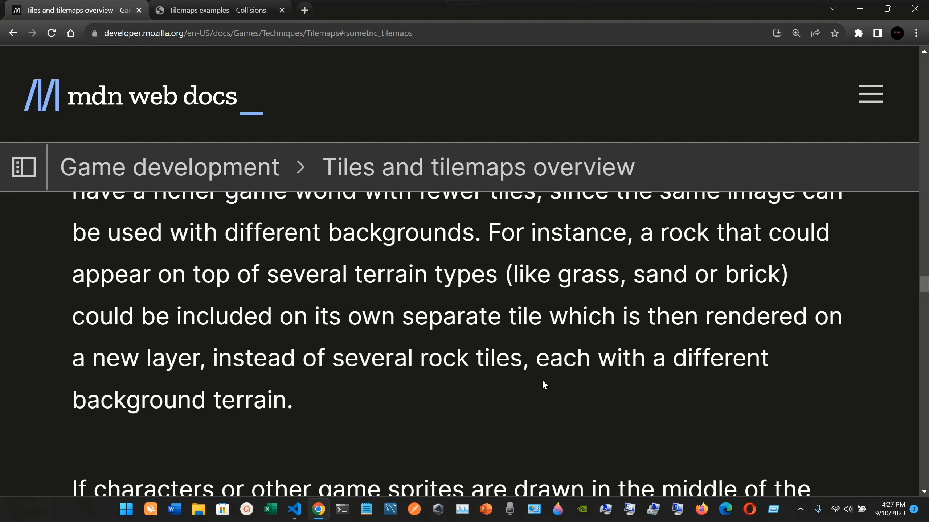
View the knight-behind-tree screenshot in its tab, scroll through it, and return to the overview near The logic grid.
click(218, 10)
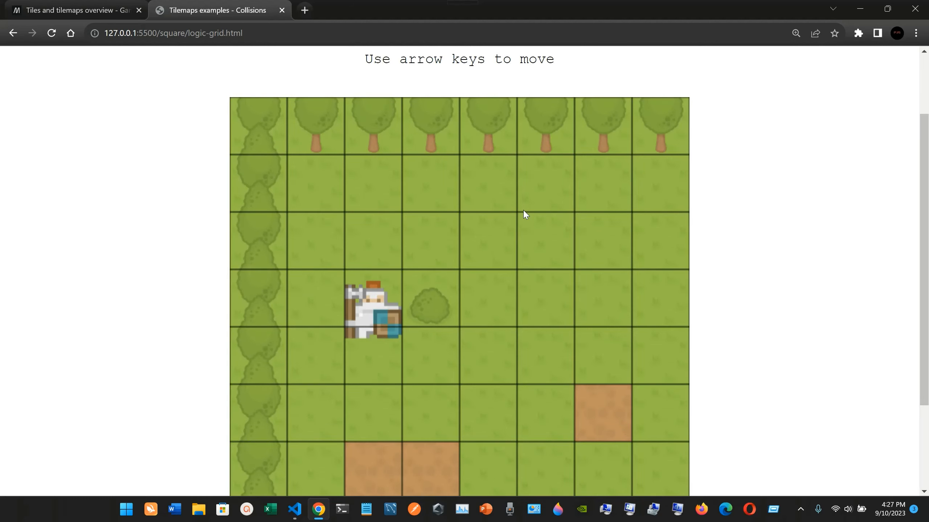
scroll(down, 3)
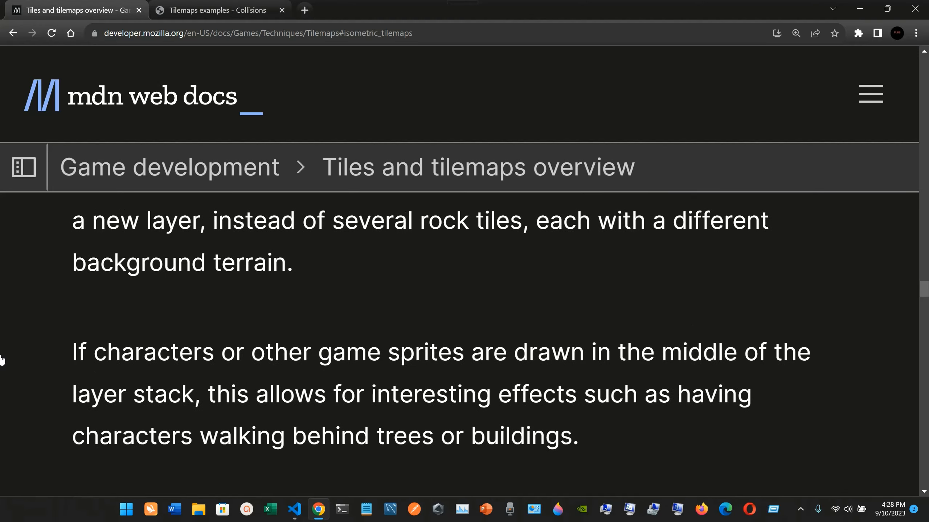
scroll(down, 3)
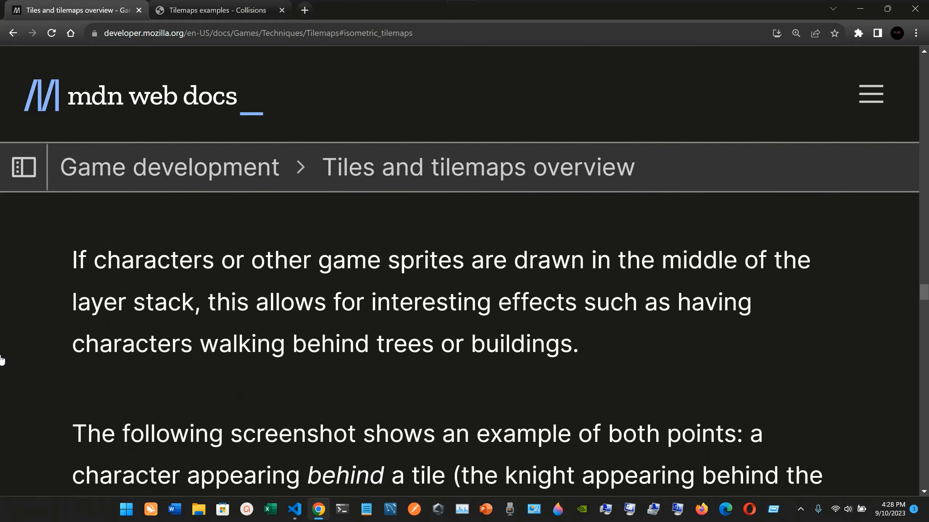
scroll(down, 3)
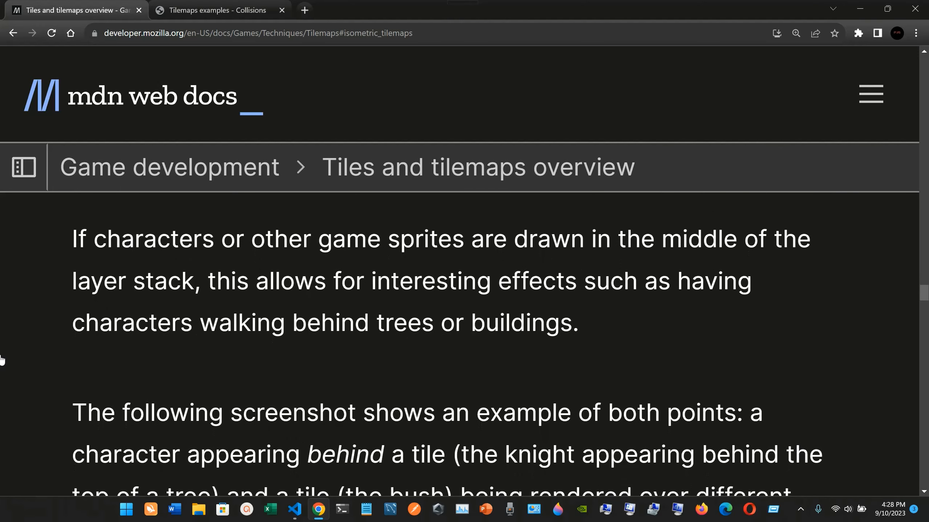
mouse_move(586, 323)
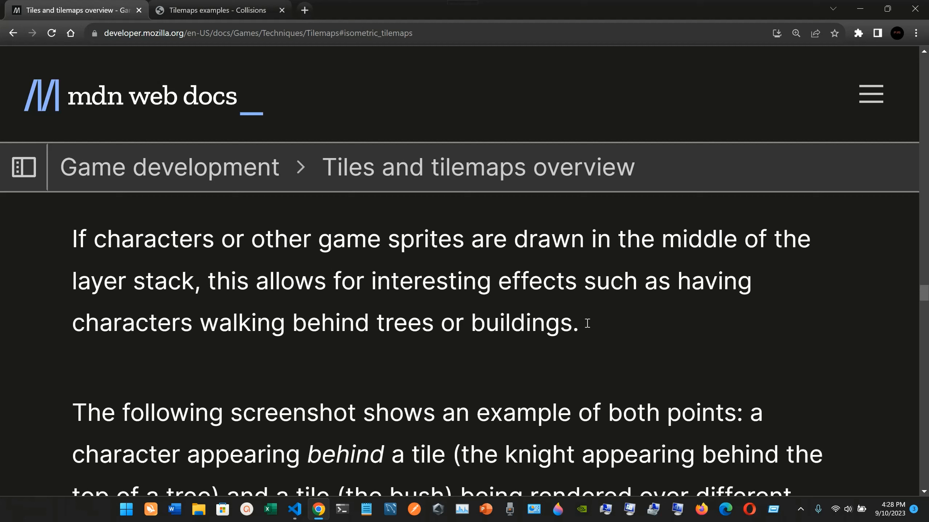
mouse_move(608, 331)
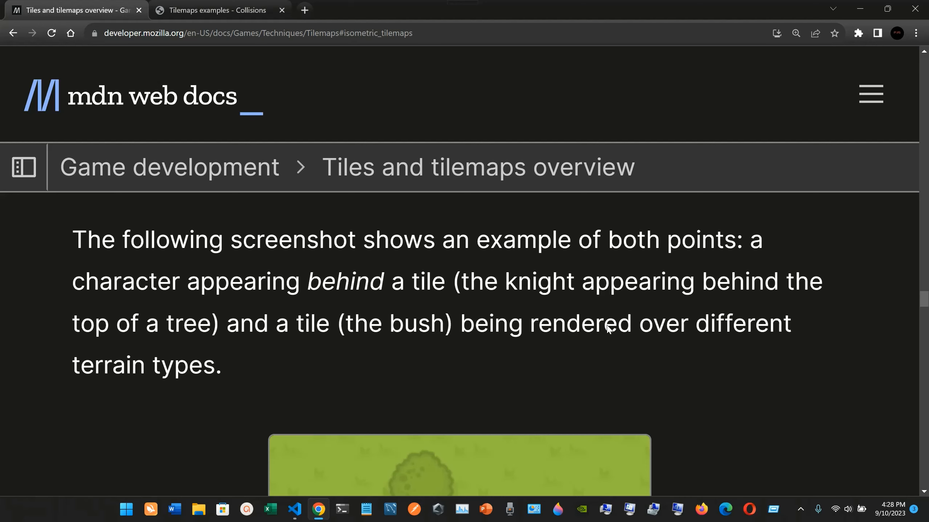
scroll(down, 3)
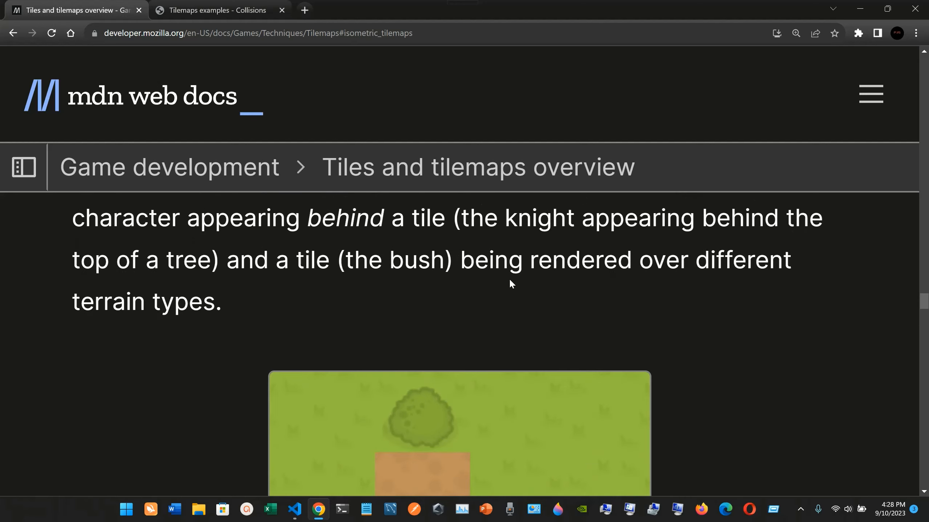
mouse_move(333, 319)
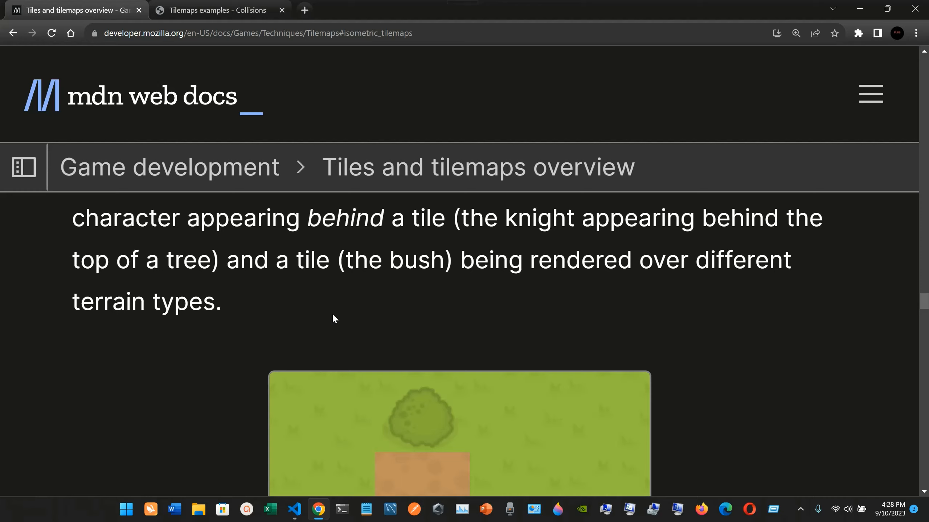
scroll(down, 3)
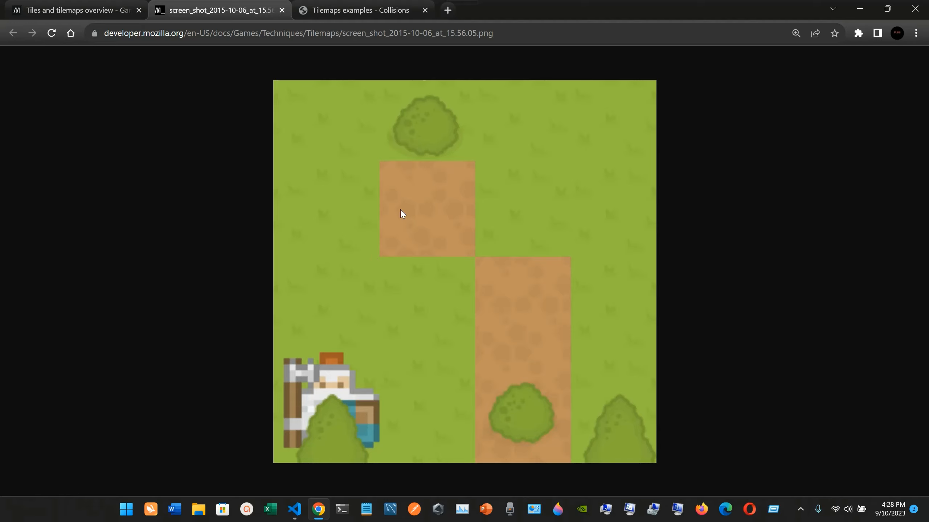
mouse_move(465, 118)
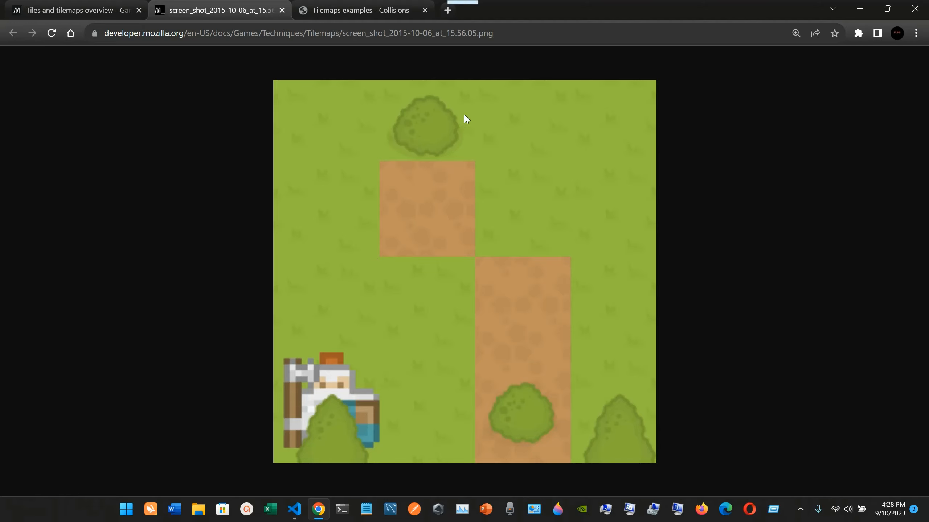
click(71, 10)
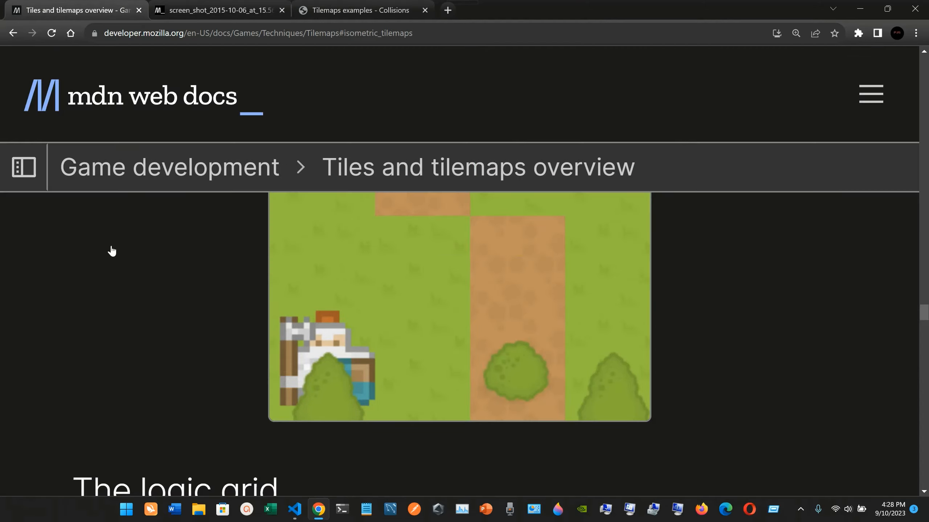
Read The logic grid section and open its 'logic grid to handle collisions' demo link in a new tab.
scroll(down, 3)
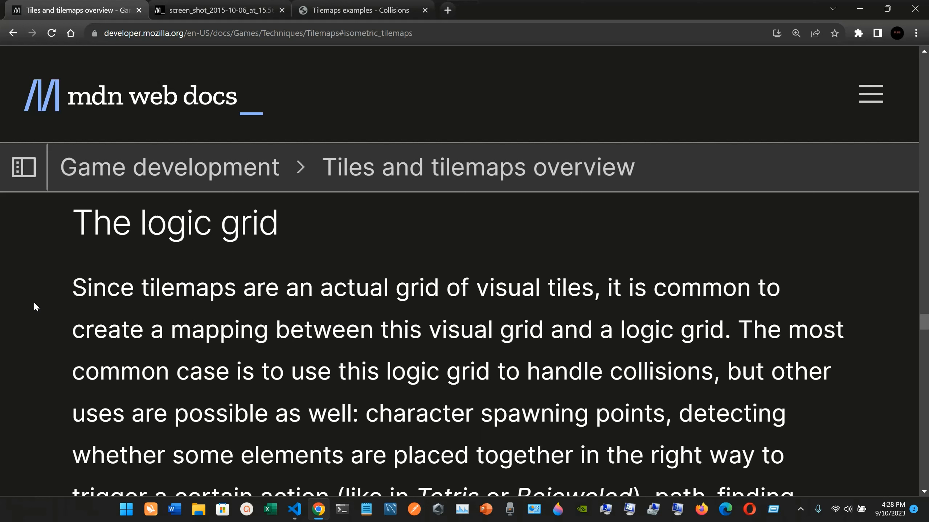
scroll(down, 3)
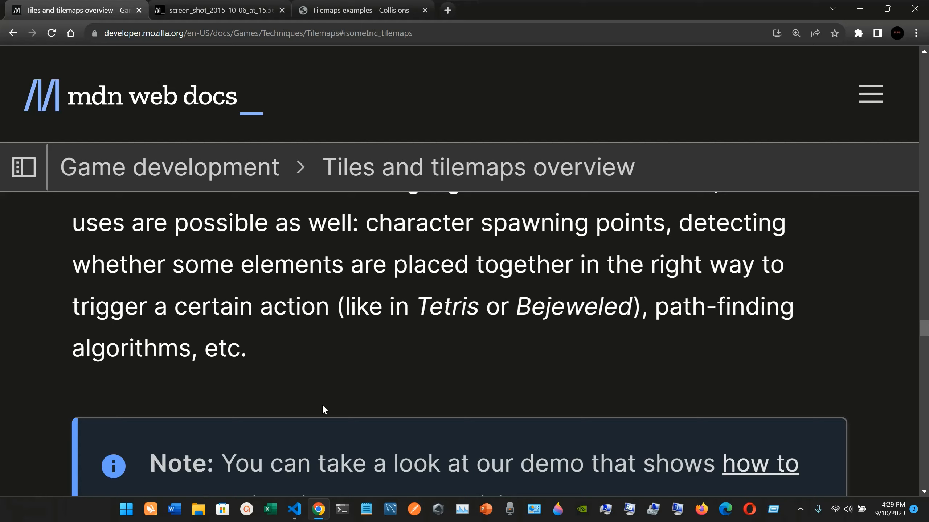
mouse_move(544, 334)
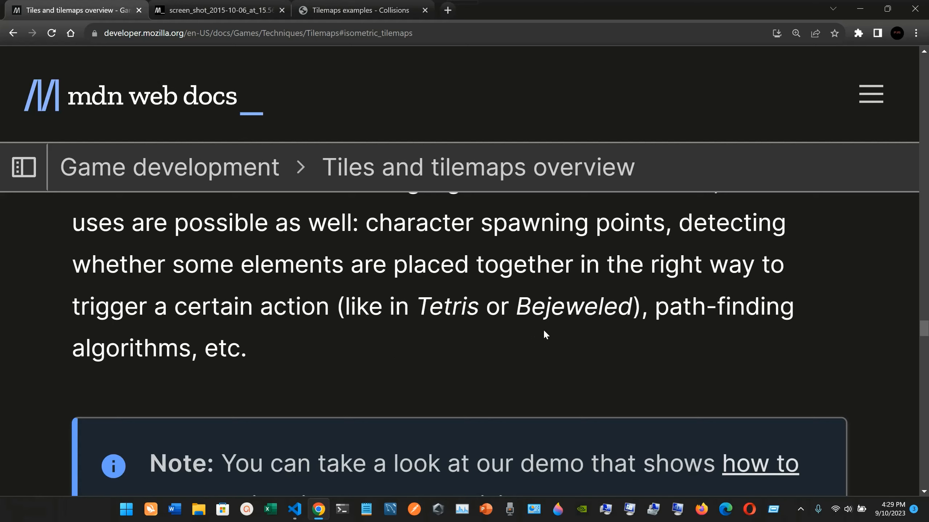
mouse_move(635, 328)
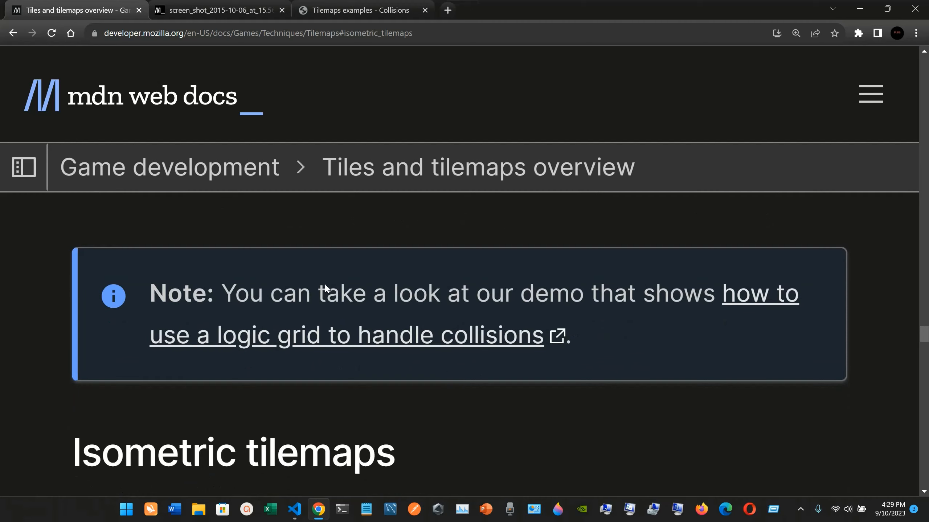
click(344, 336)
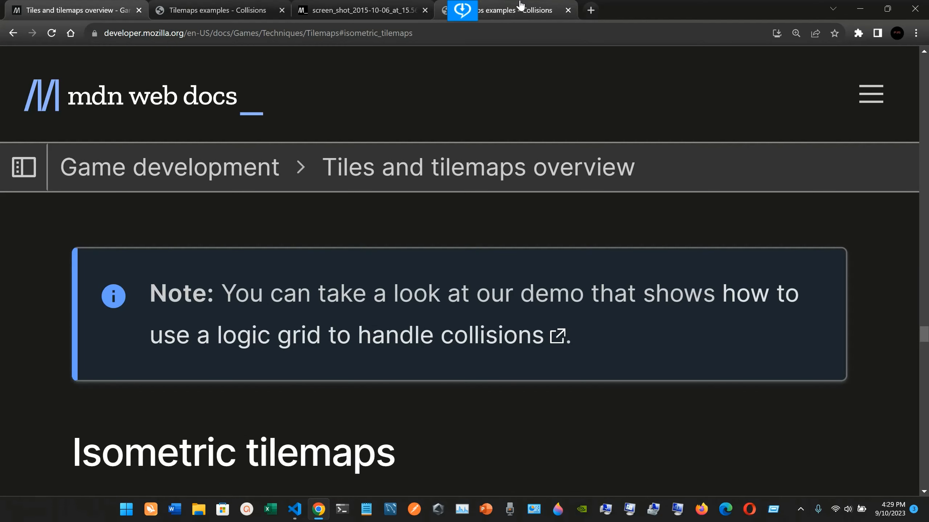
View the online mozdevs.github.io Collisions demo, then switch to the local 127.0.0.1 Collisions demo tab.
click(214, 10)
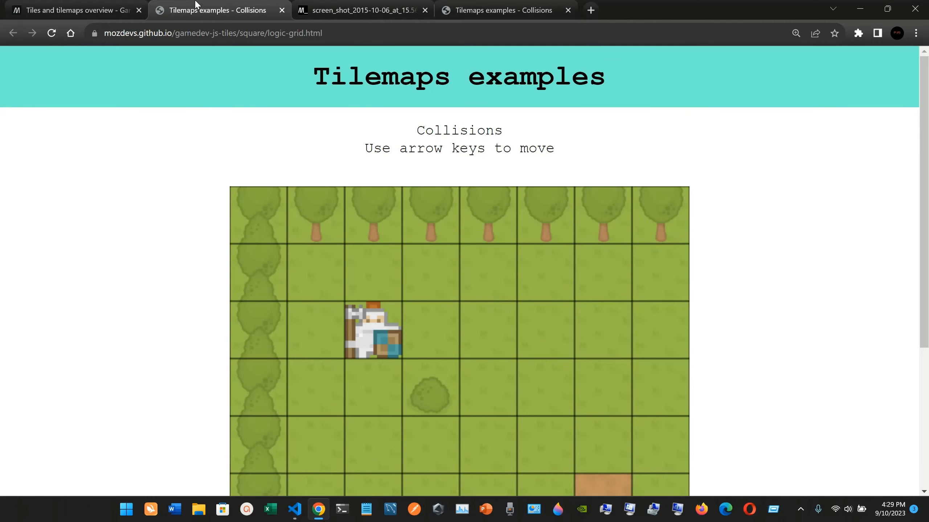
mouse_move(333, 148)
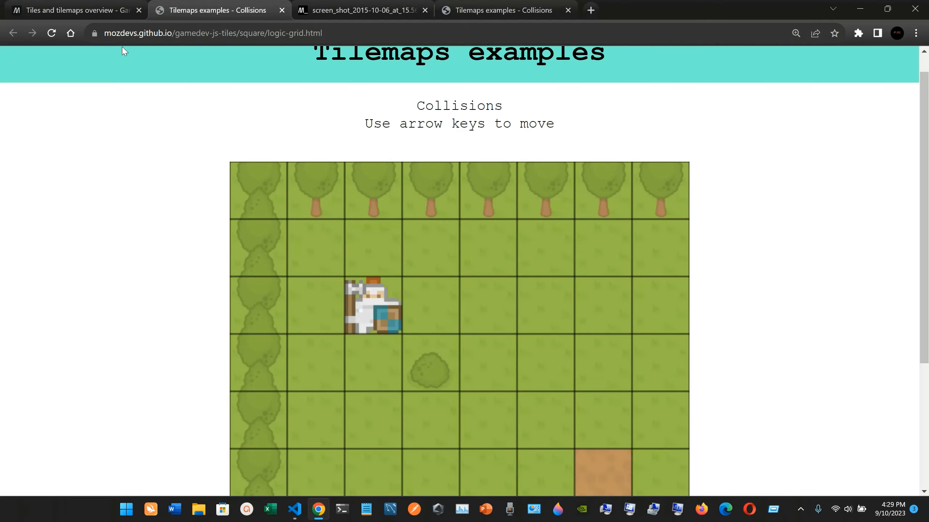
click(362, 10)
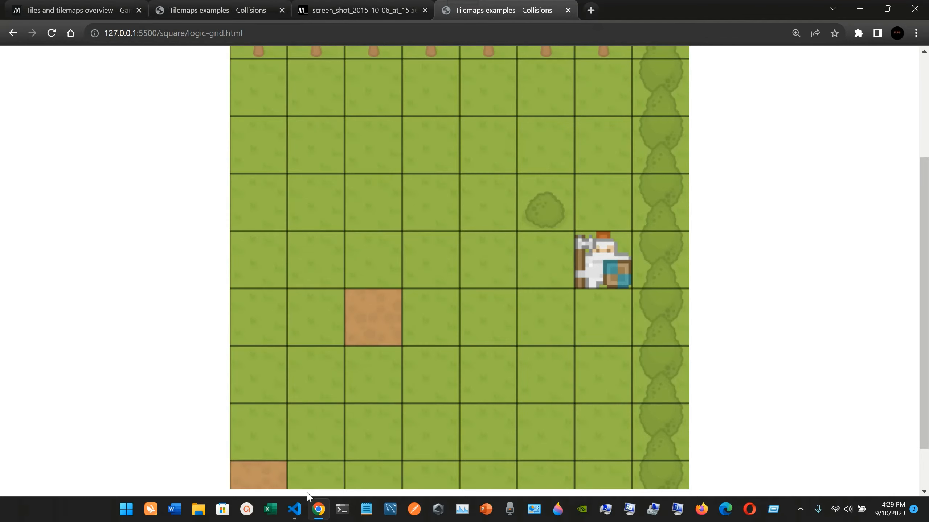
click(294, 514)
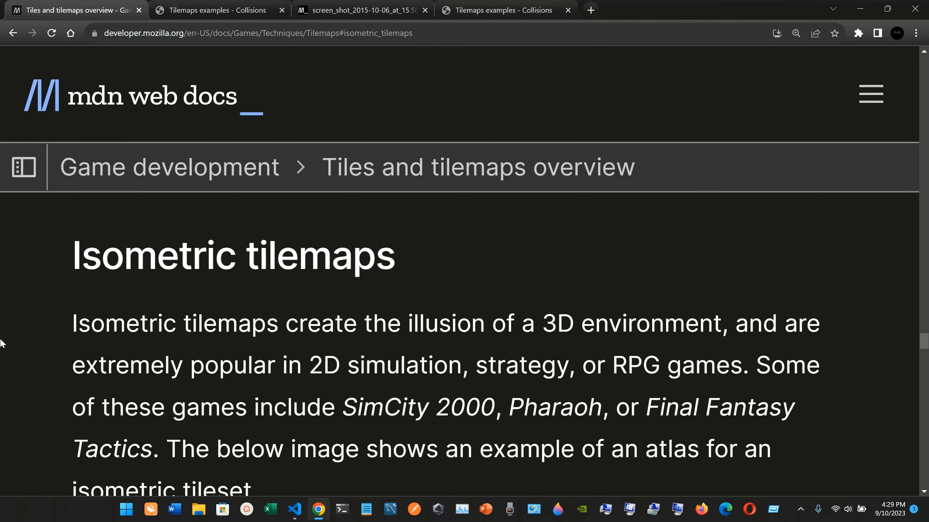
View the iso_tiles.png tileset atlas image and return to the overview article at Isometric tilemaps.
scroll(down, 3)
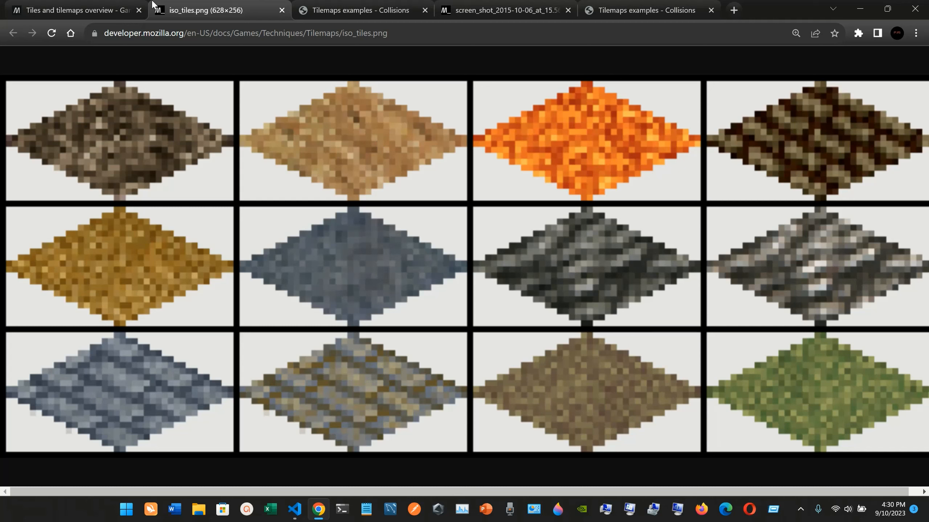
click(71, 10)
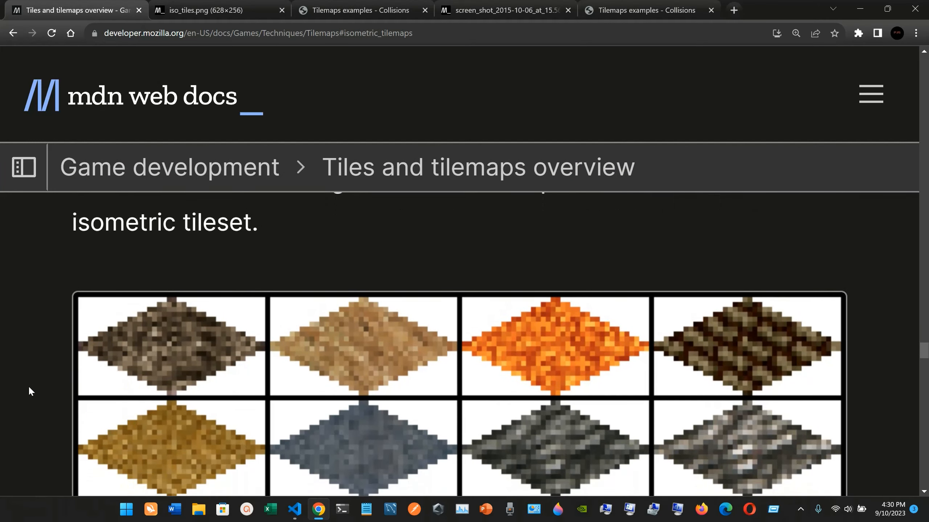
scroll(down, 3)
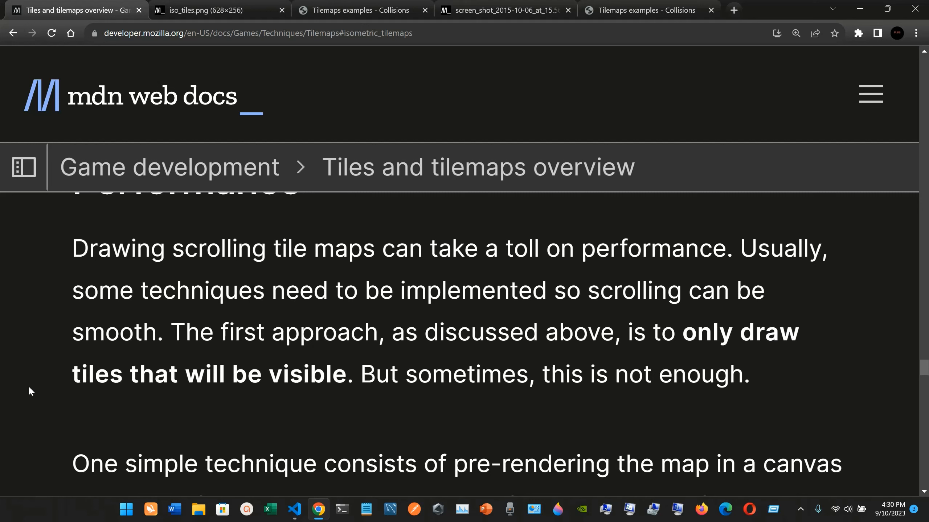
scroll(down, 3)
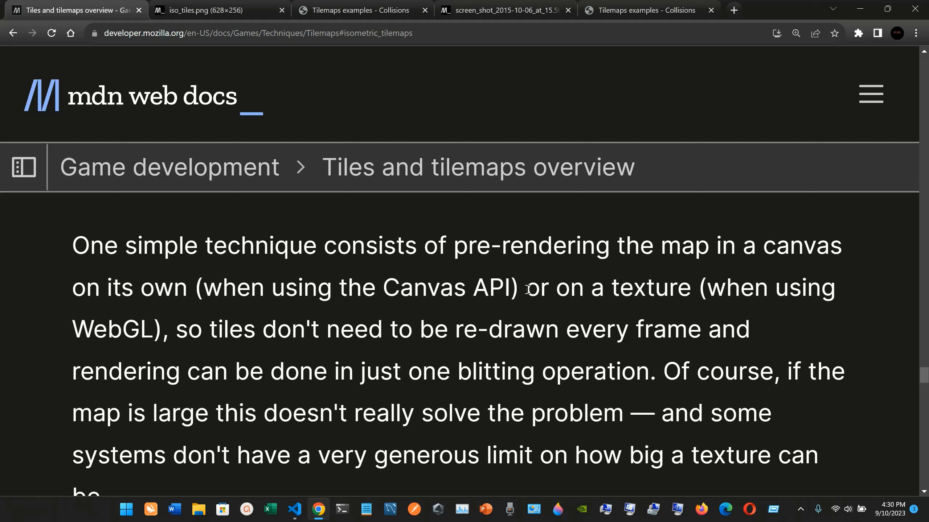
mouse_move(699, 304)
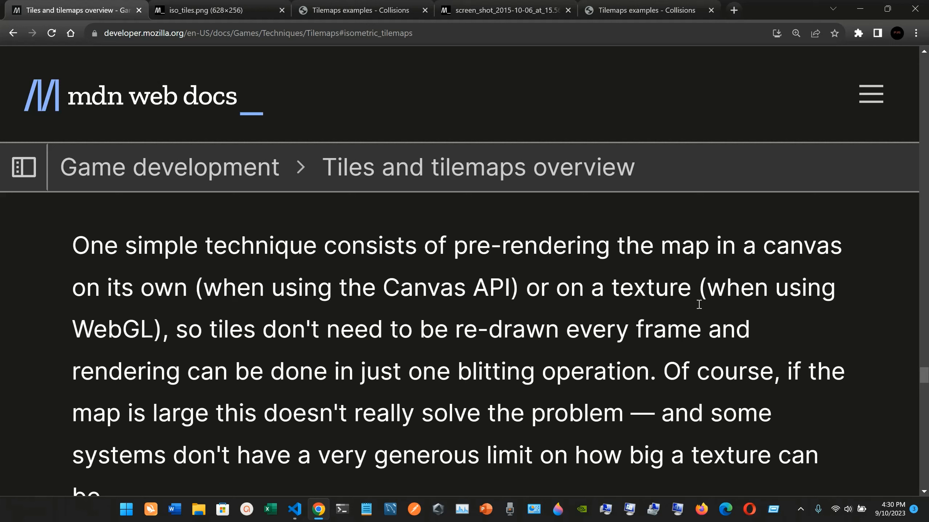
mouse_move(251, 341)
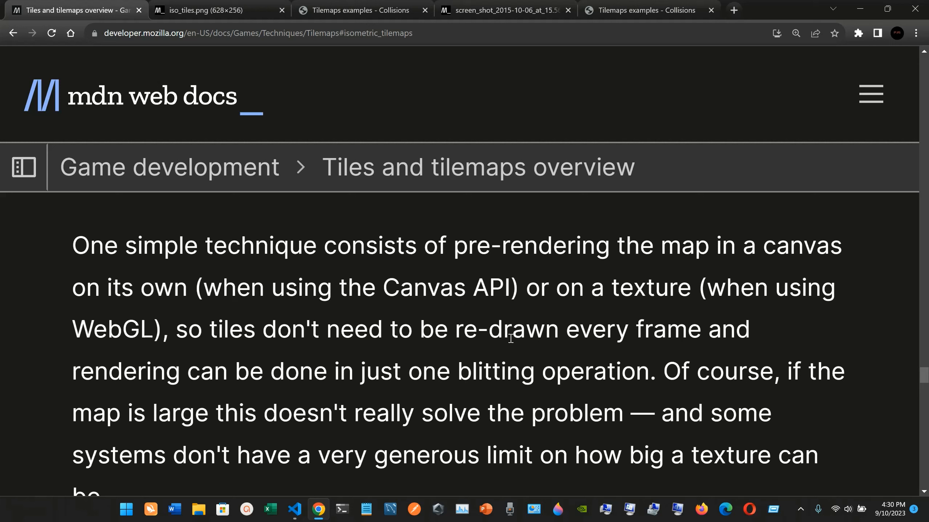
mouse_move(237, 388)
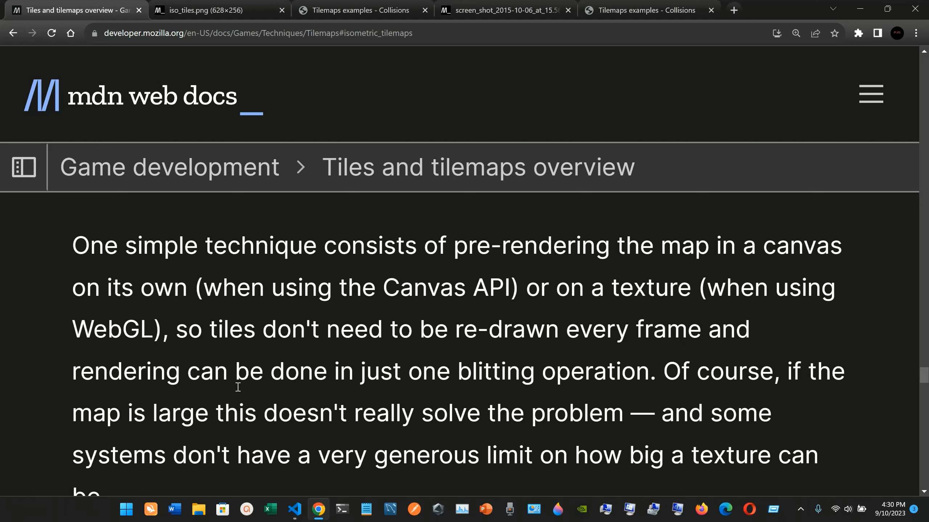
scroll(down, 3)
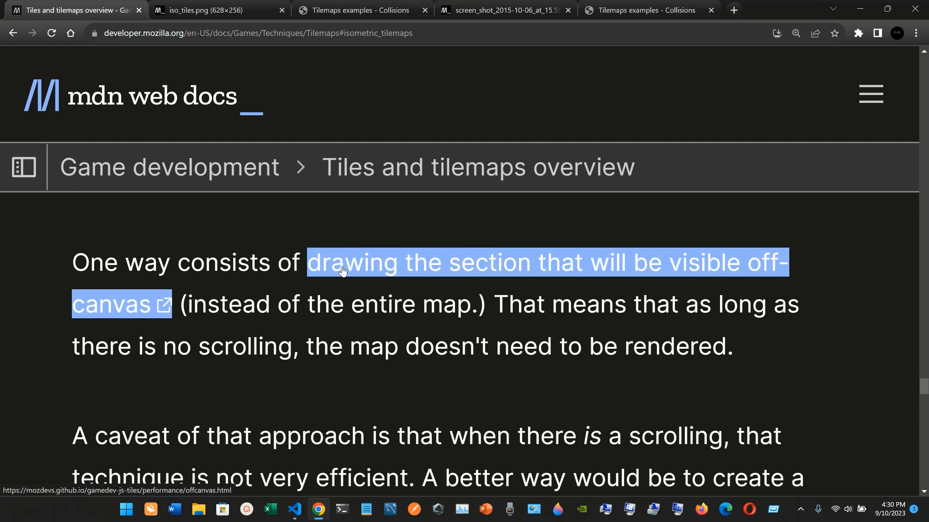
View the off-canvas drawing demo tab, switching between it and the overview article twice.
click(109, 305)
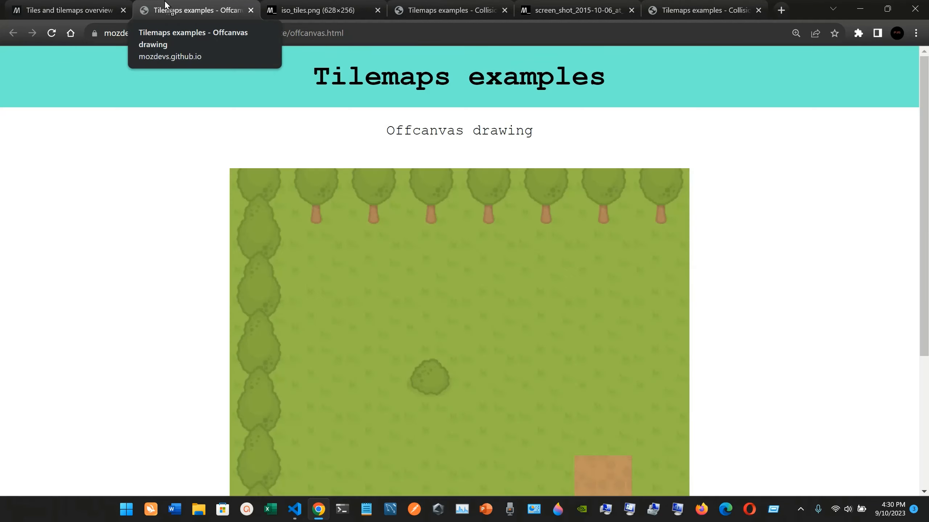
scroll(down, 3)
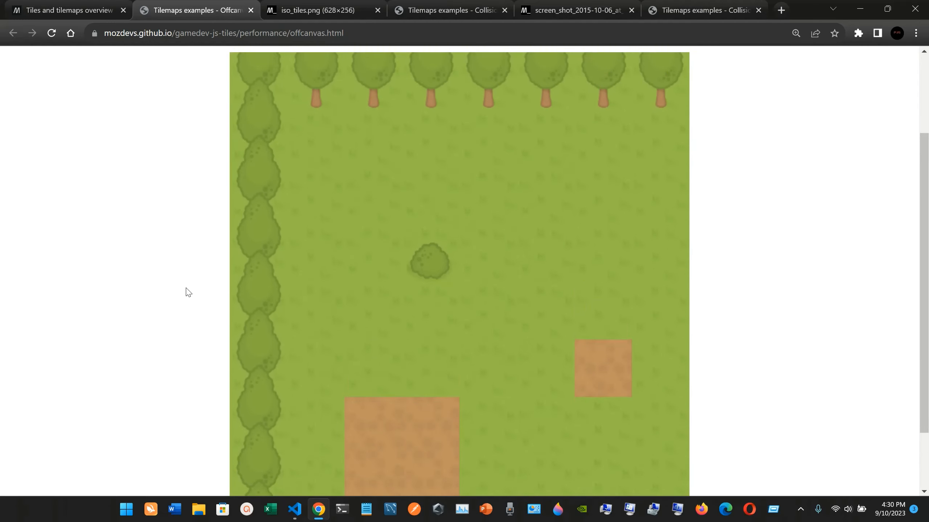
click(65, 10)
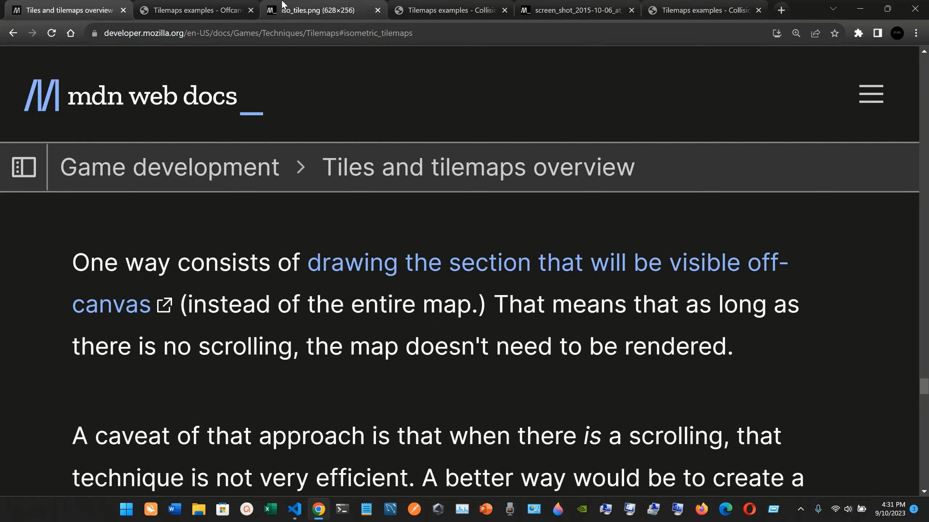
click(196, 10)
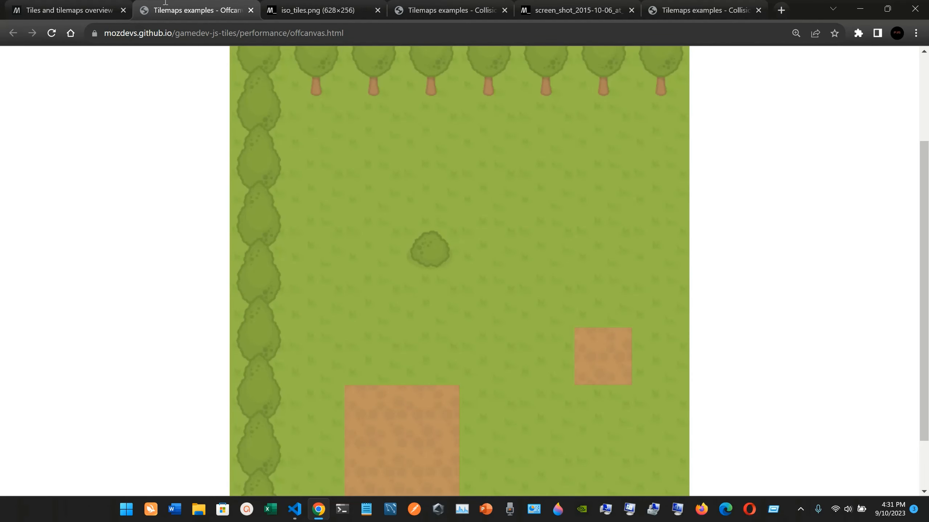
click(65, 10)
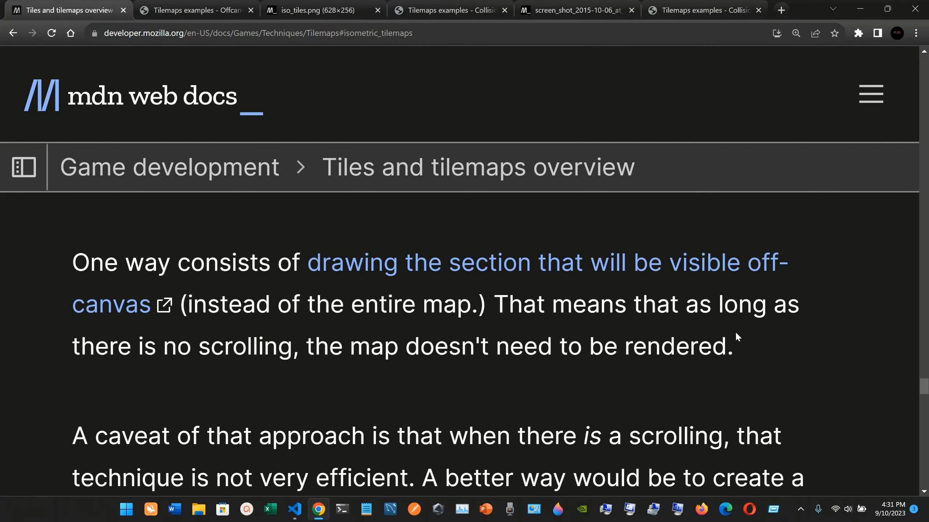
mouse_move(770, 363)
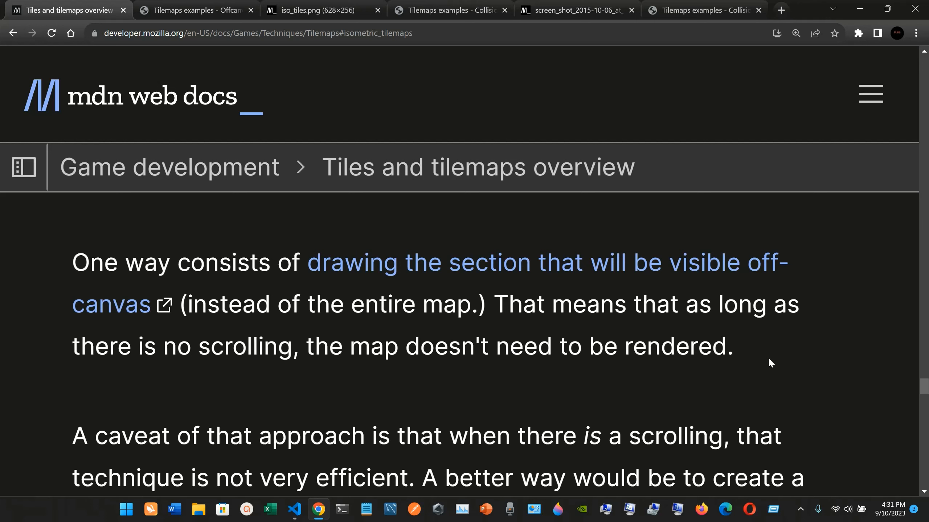
Read the Performance section through to See also at the end of the article.
scroll(down, 3)
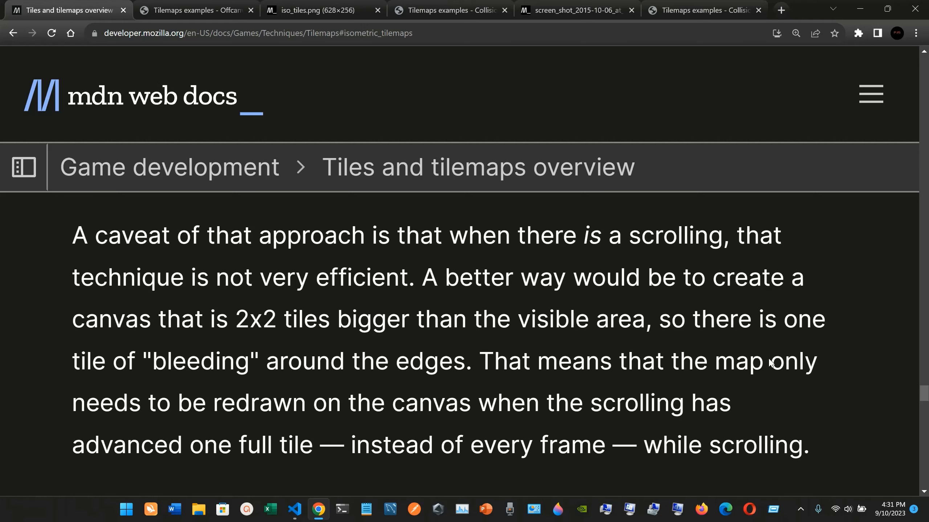
scroll(down, 3)
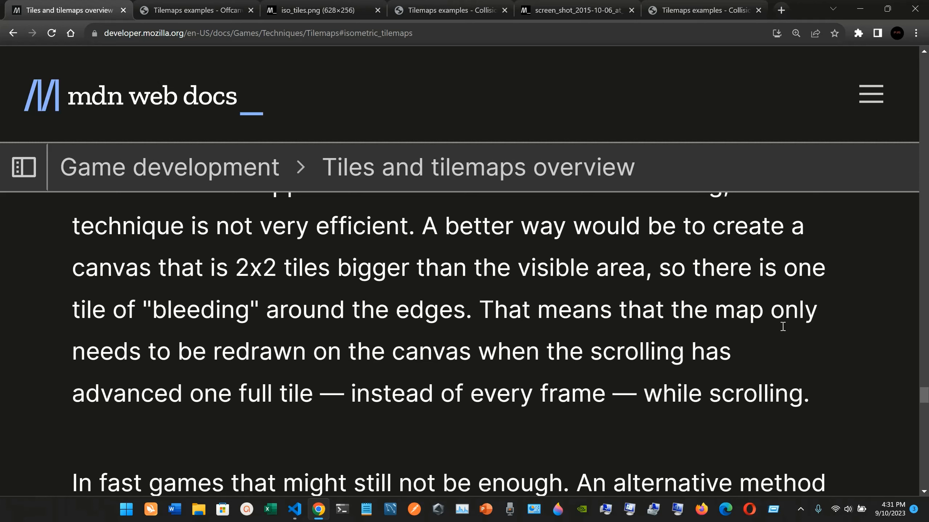
scroll(down, 3)
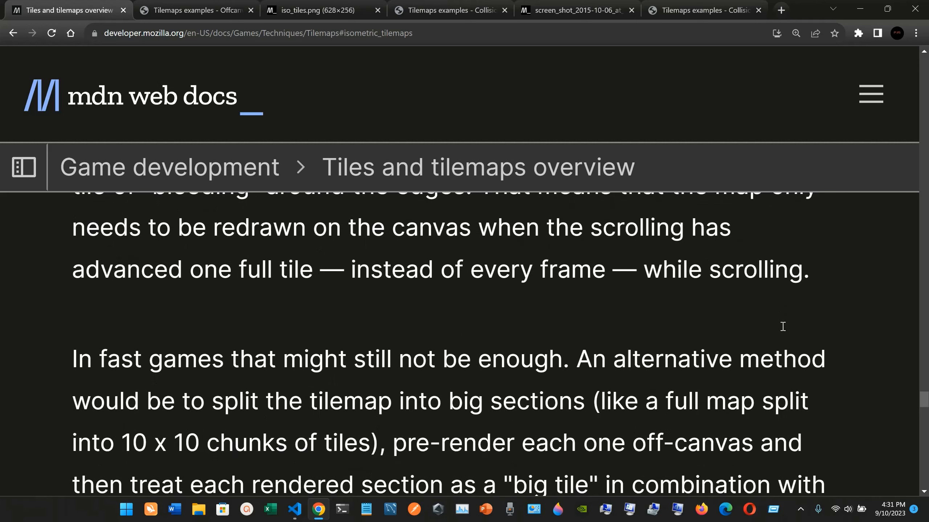
scroll(down, 3)
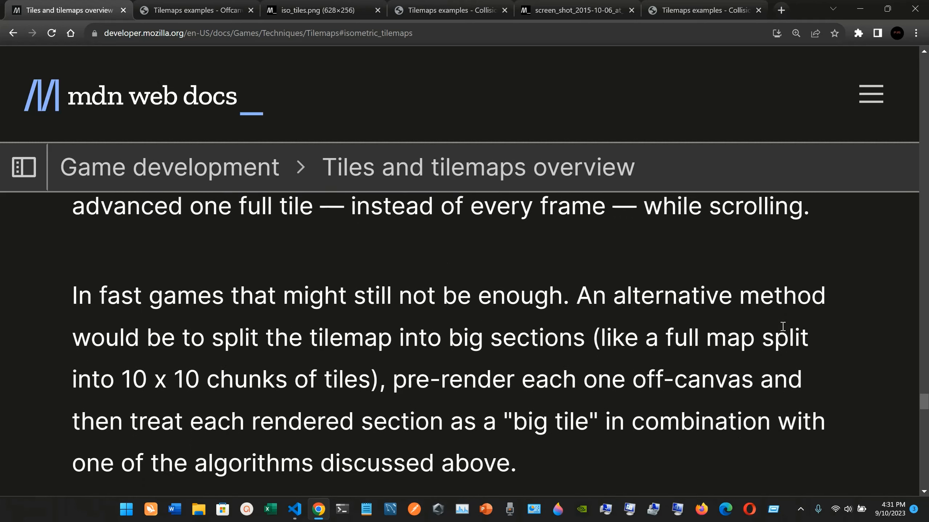
scroll(down, 3)
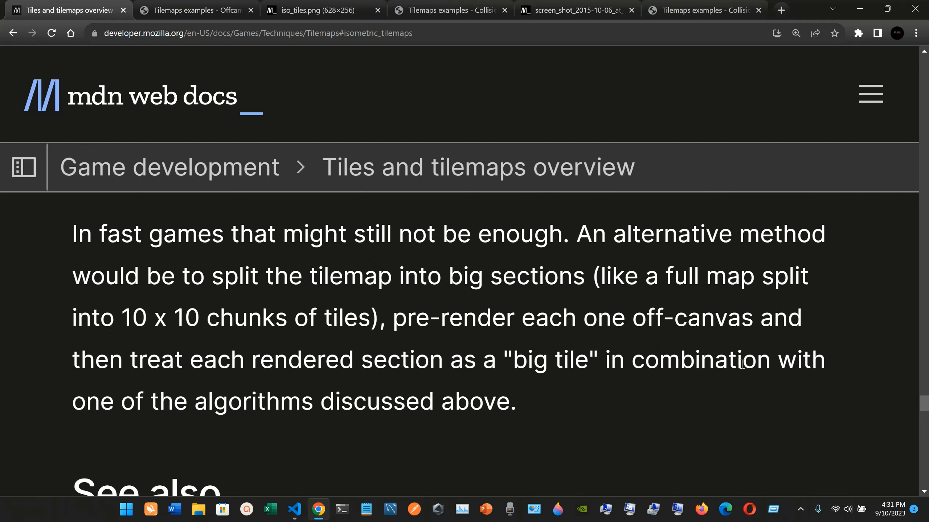
mouse_move(711, 406)
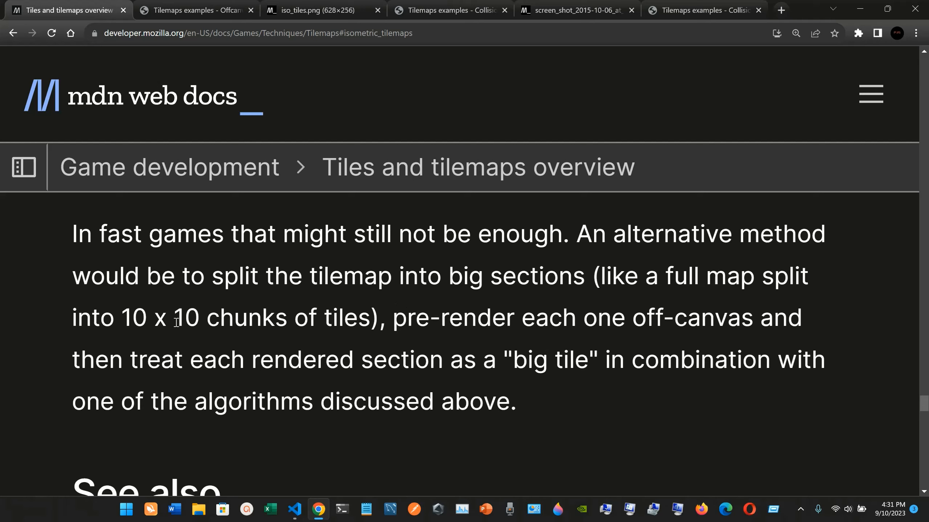
mouse_move(533, 390)
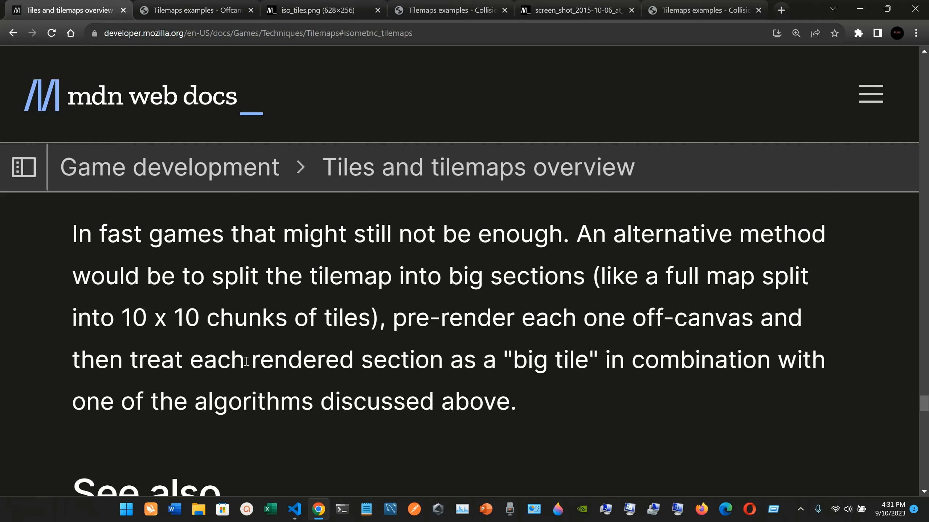
mouse_move(571, 403)
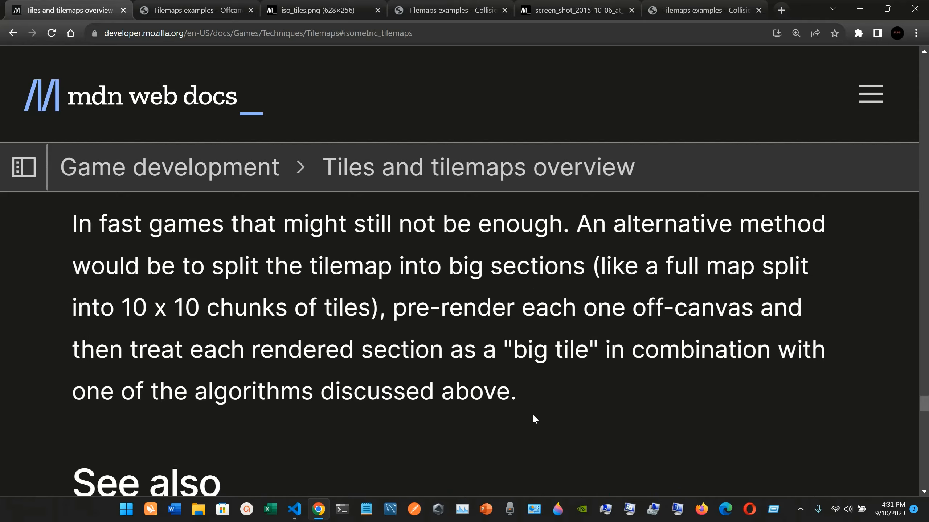
scroll(down, 3)
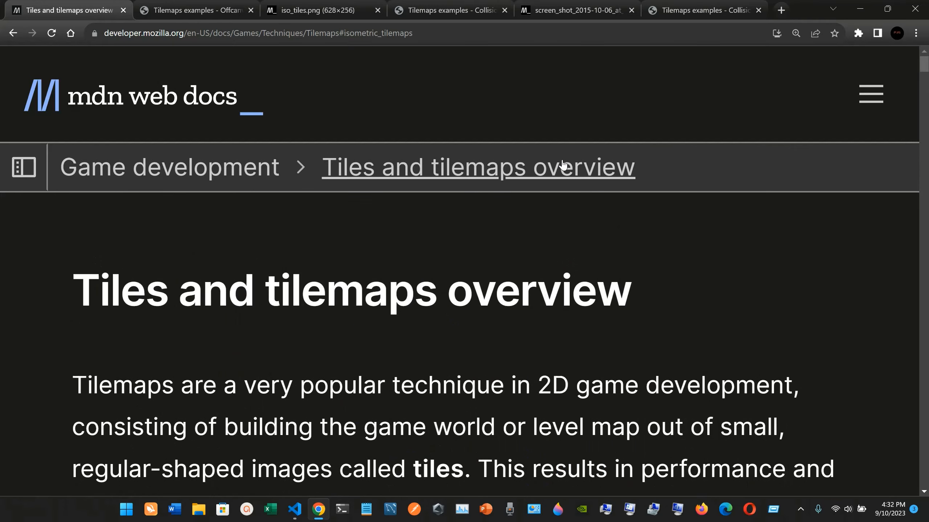
Revisit the tilemap screen_shot tab, then the iso_tiles.png tileset image tab.
click(569, 10)
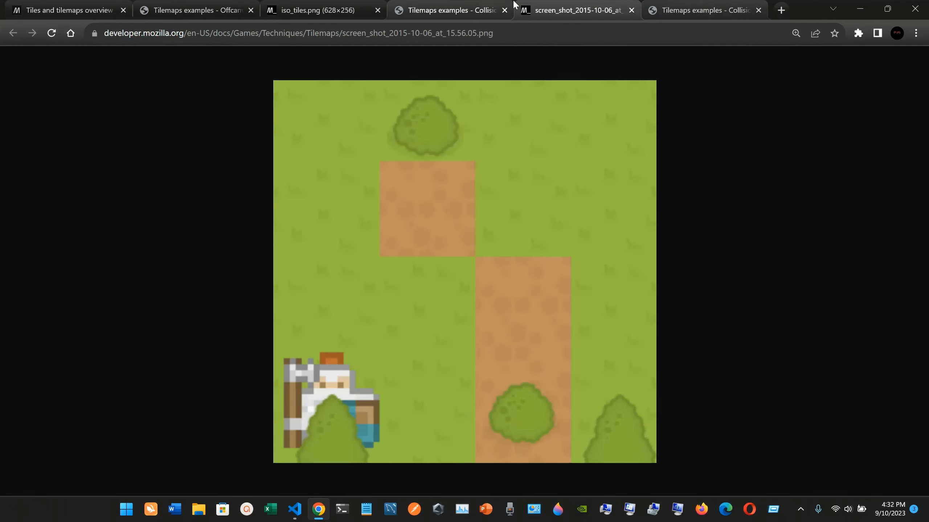
click(312, 10)
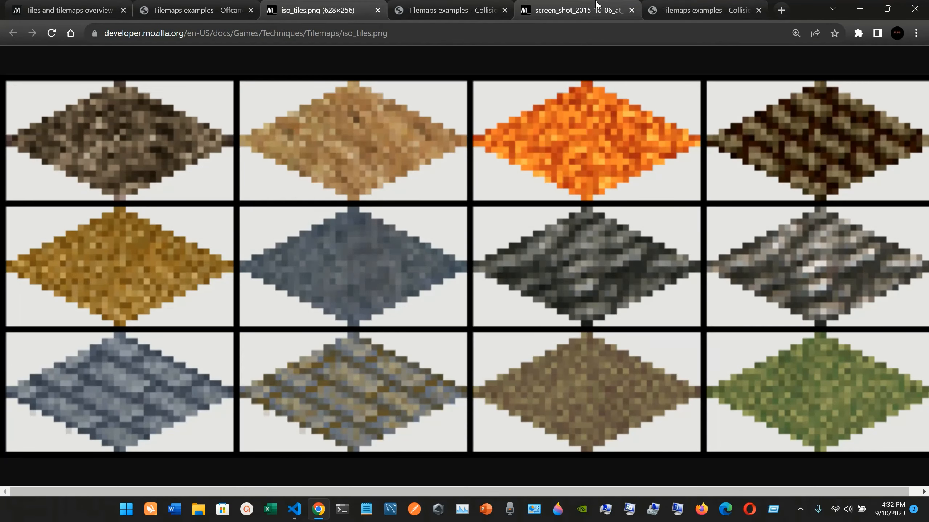